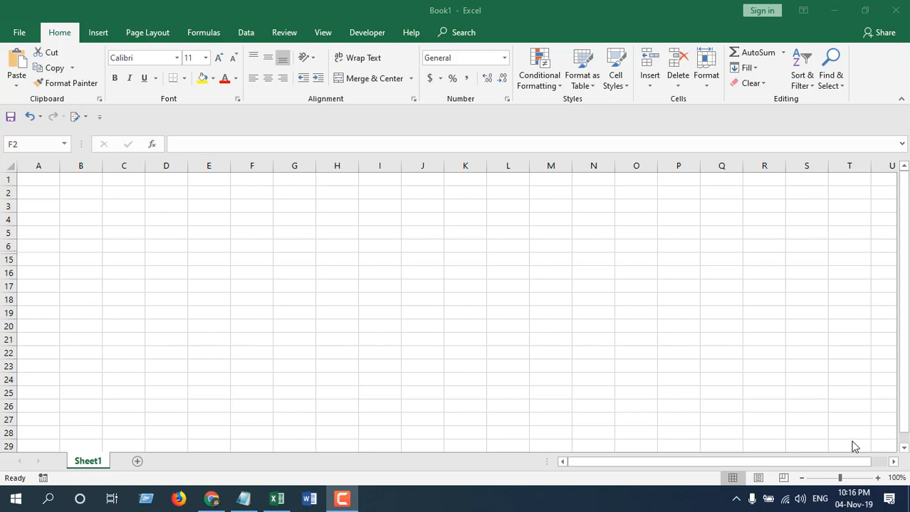
pyautogui.moveTo(842, 456)
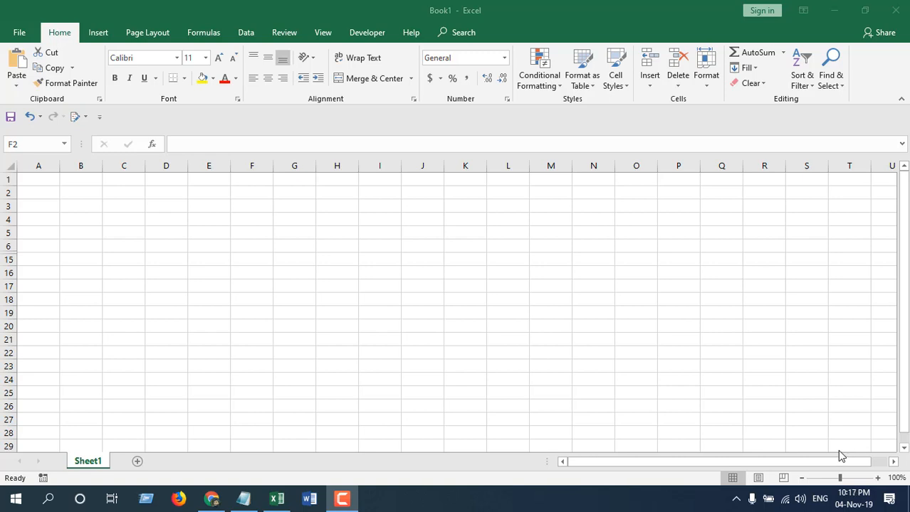
pyautogui.moveTo(842, 458)
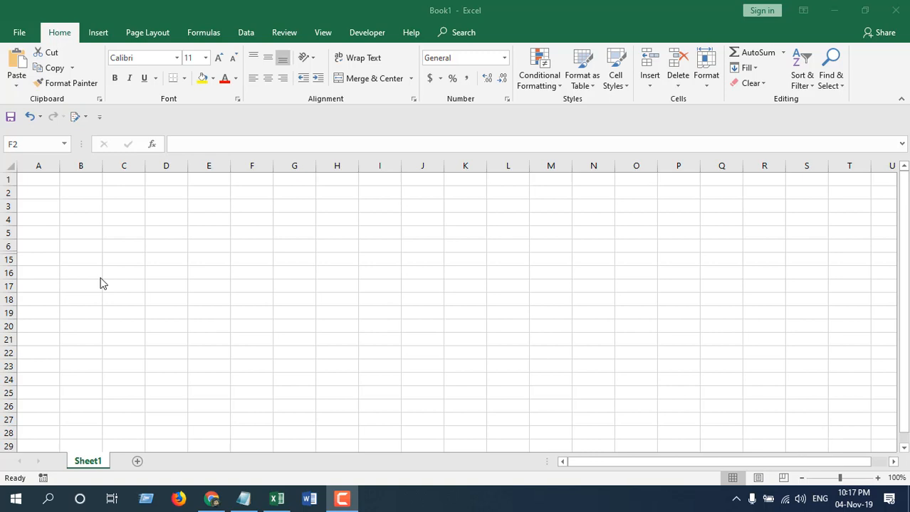
pyautogui.moveTo(6, 264)
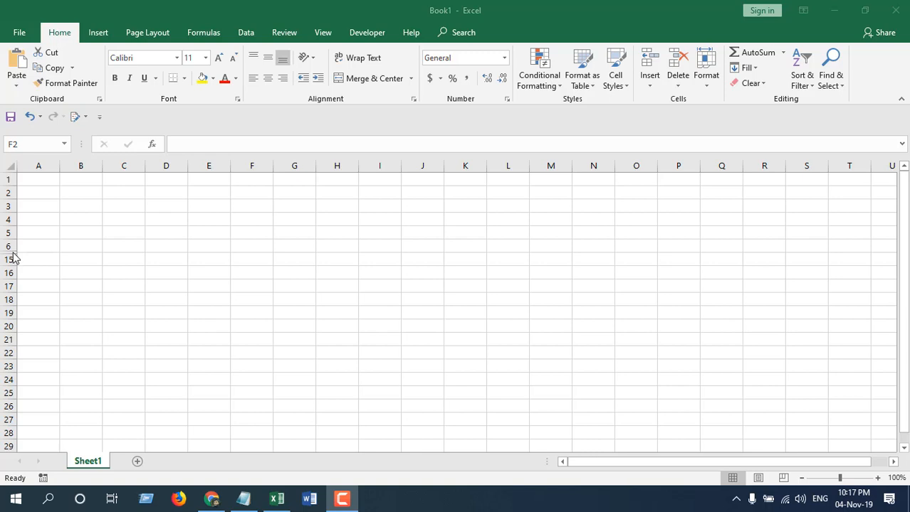
pyautogui.moveTo(209, 209)
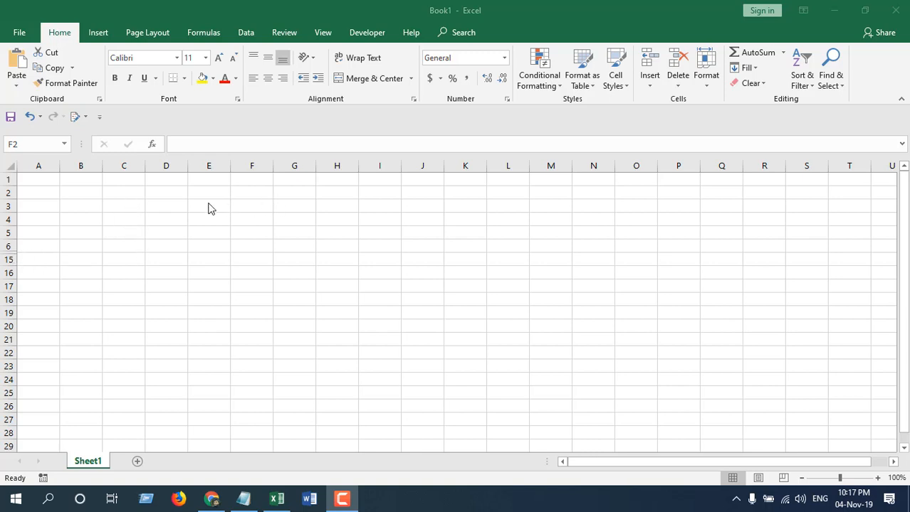
pyautogui.moveTo(37, 268)
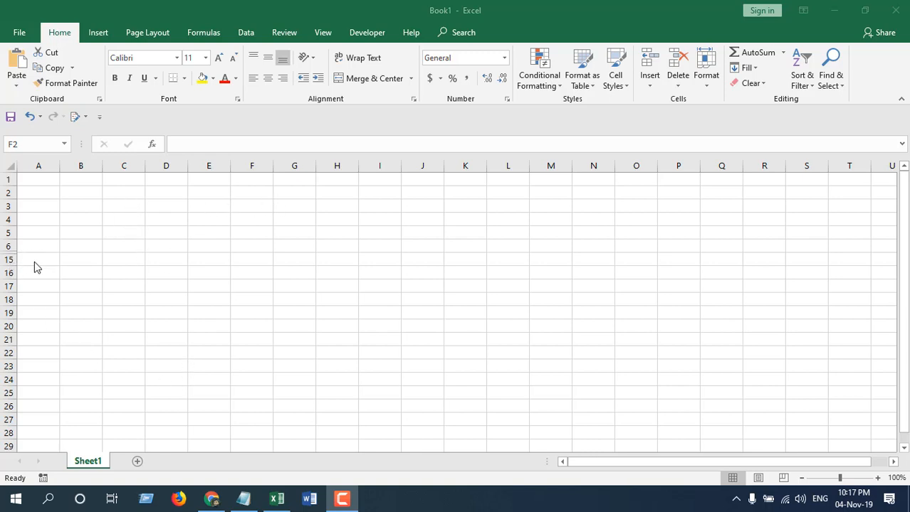
pyautogui.moveTo(402, 210)
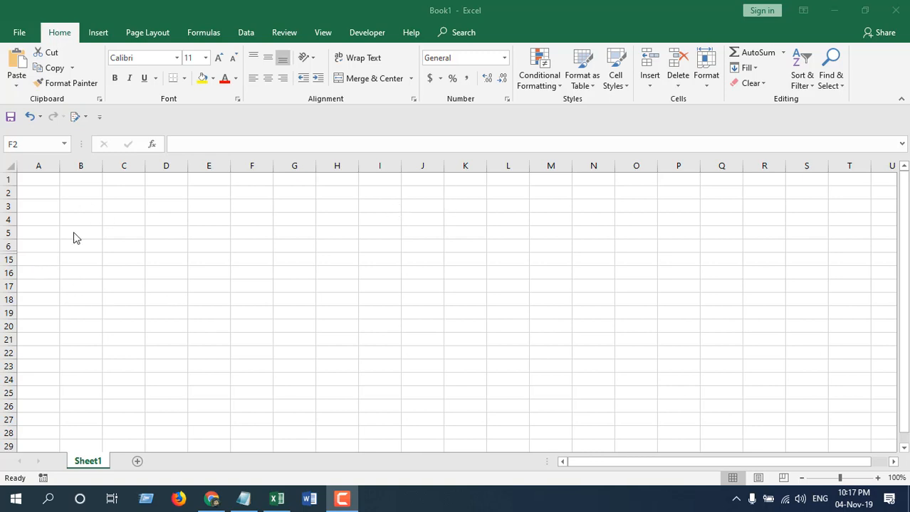
pyautogui.moveTo(62, 271)
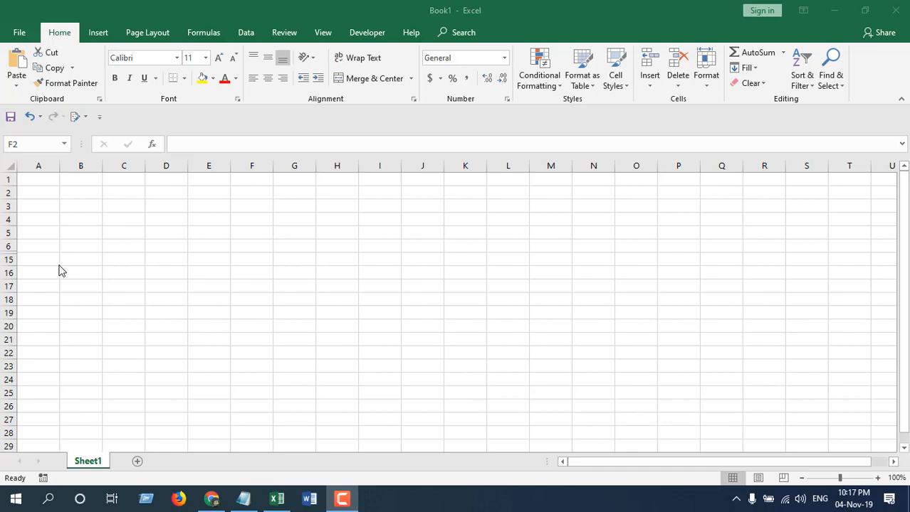
pyautogui.moveTo(117, 223)
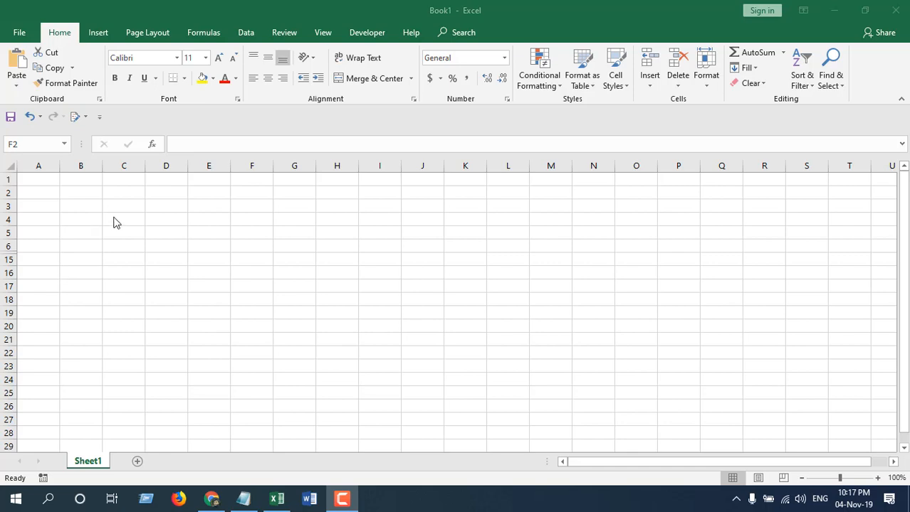
pyautogui.moveTo(111, 218)
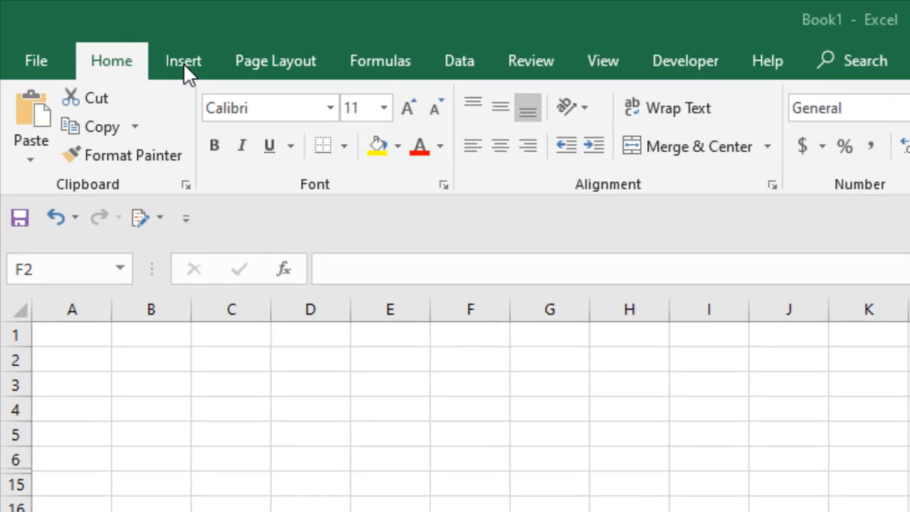
# Draw a blue rounded rectangle over C2:F4 and label it 'Show Rows'.
pyautogui.click(182, 60)
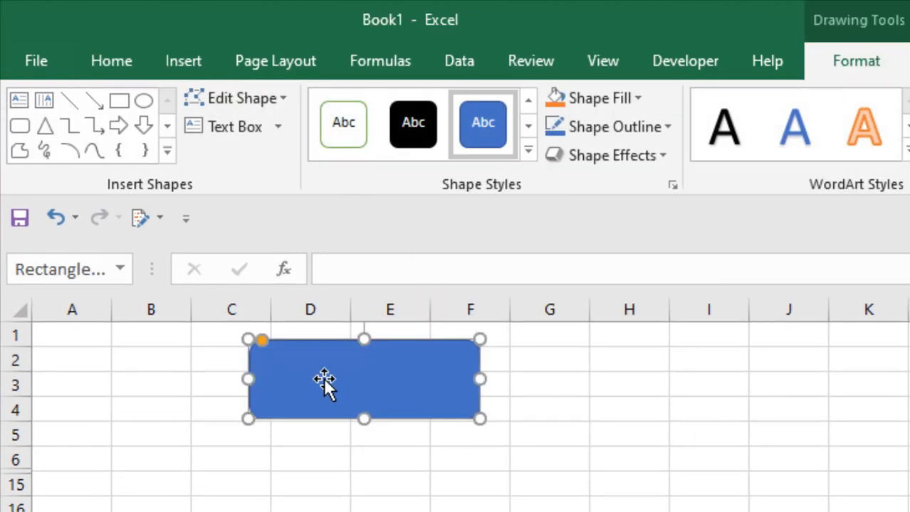
pyautogui.doubleClick(323, 379)
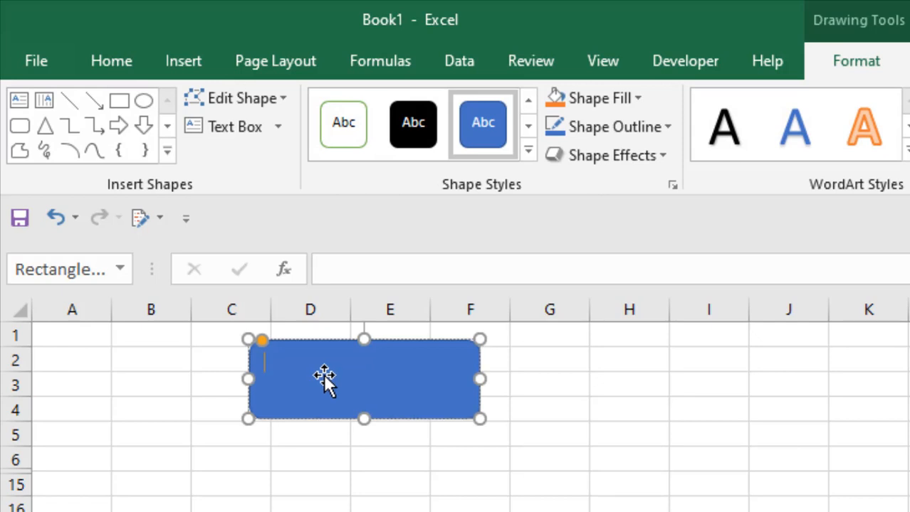
pyautogui.write('Show Rows')
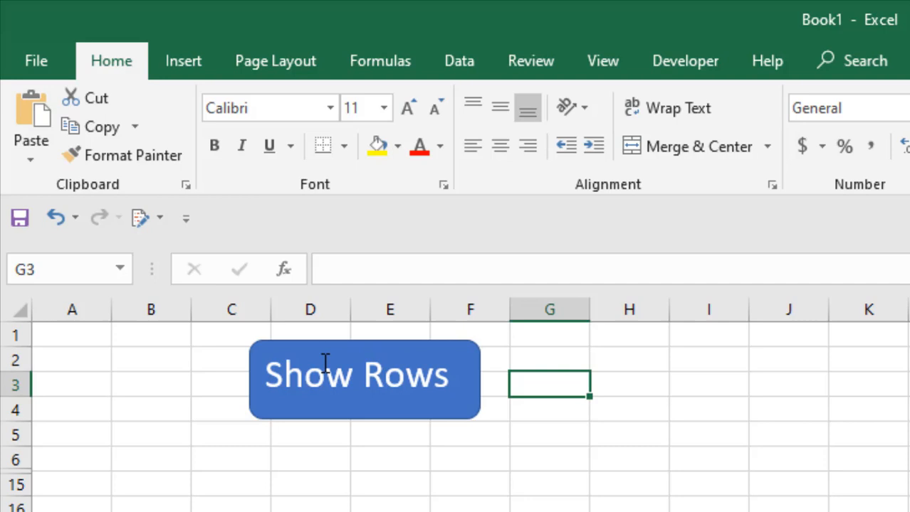
pyautogui.moveTo(324, 363)
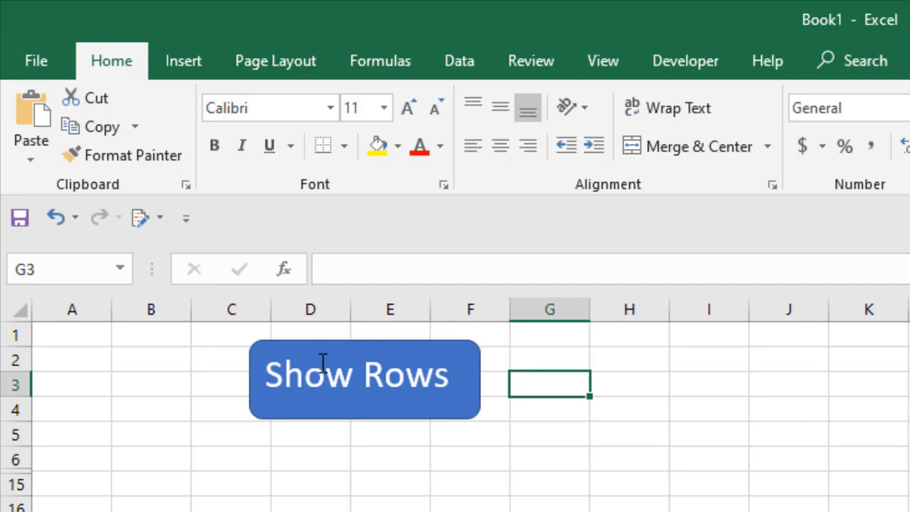
pyautogui.moveTo(297, 365)
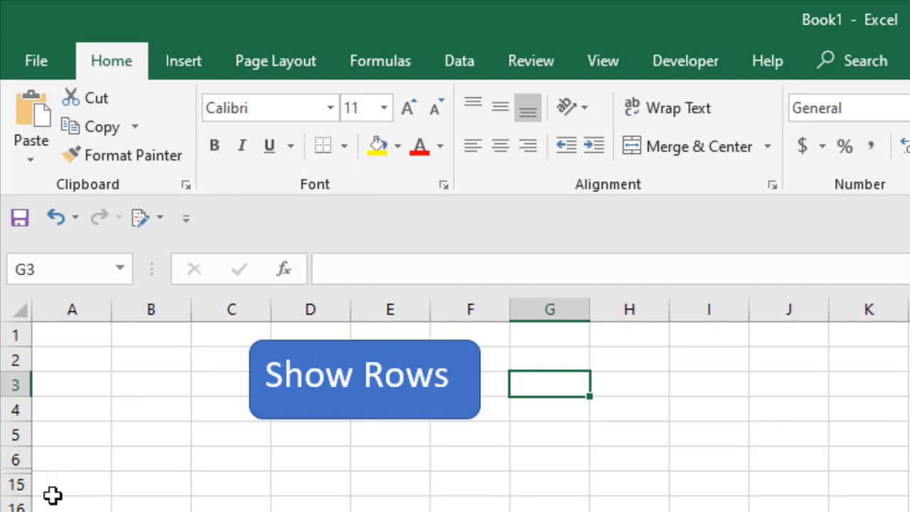
pyautogui.moveTo(388, 398)
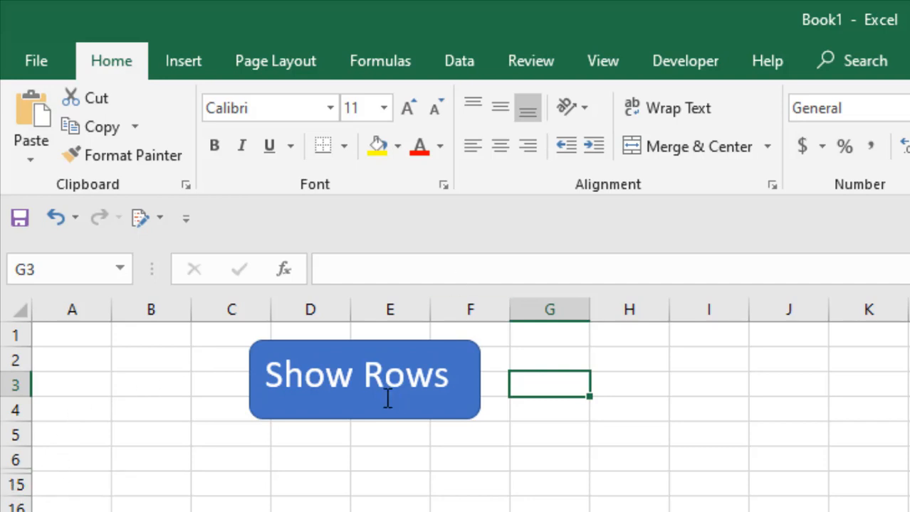
pyautogui.moveTo(685, 61)
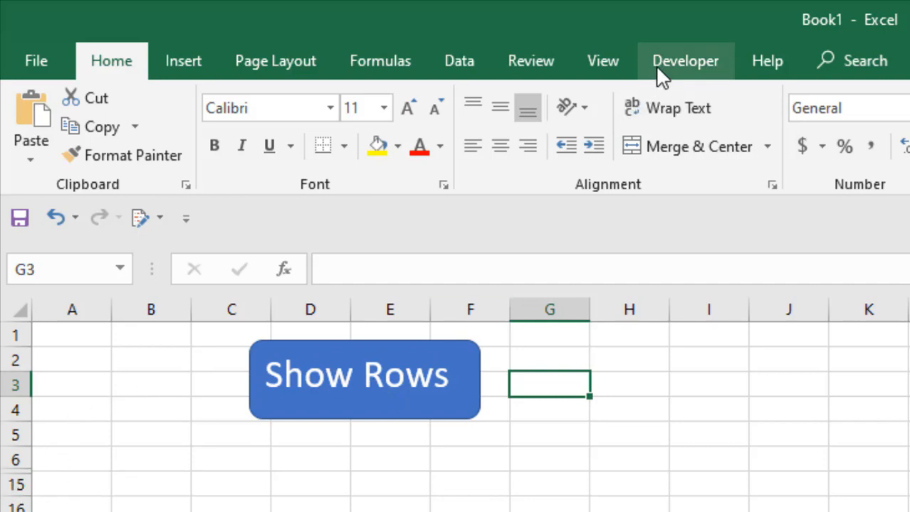
# Launch the Visual Basic editor from the Developer tab.
pyautogui.click(684, 61)
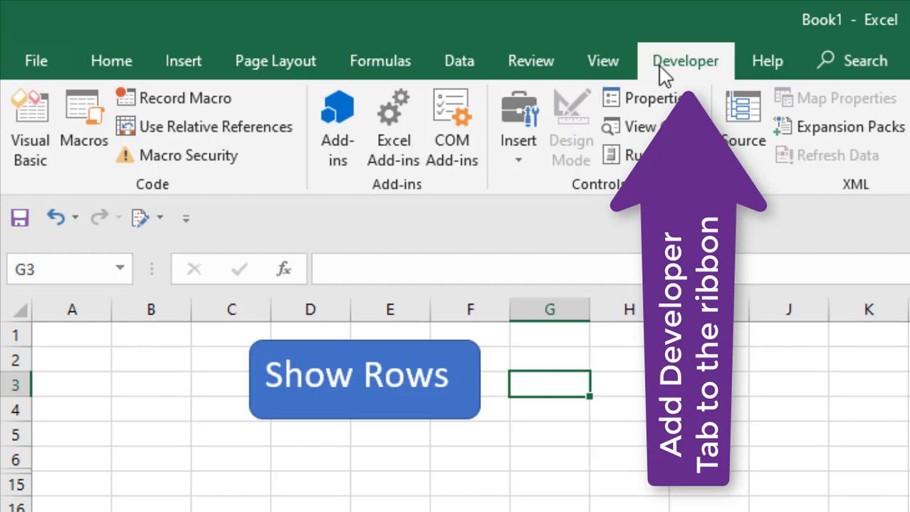
pyautogui.moveTo(694, 60)
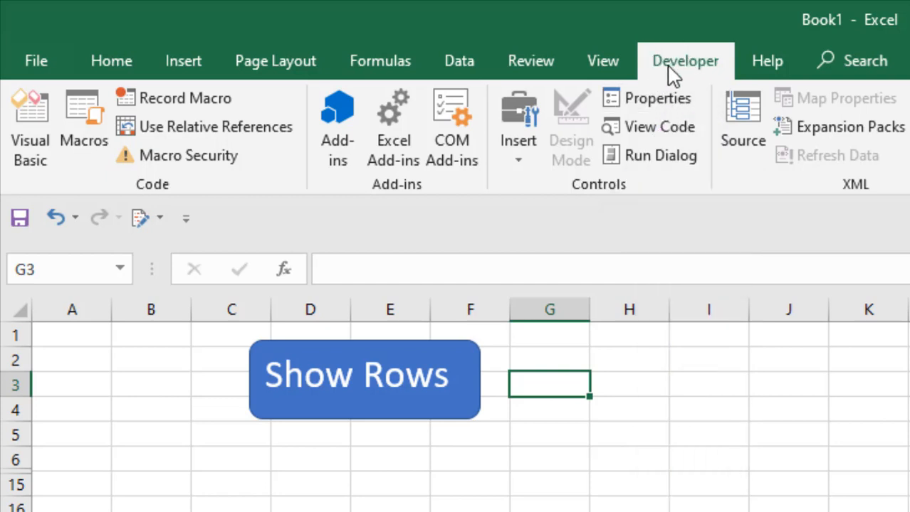
pyautogui.moveTo(30, 125)
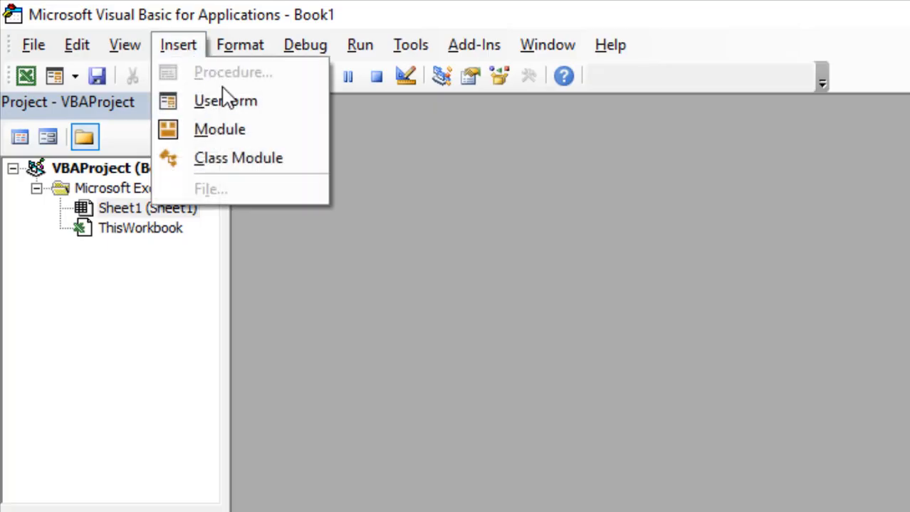
# Insert a new code module into the Book1 VBA project, then return to Sheet1.
pyautogui.click(220, 129)
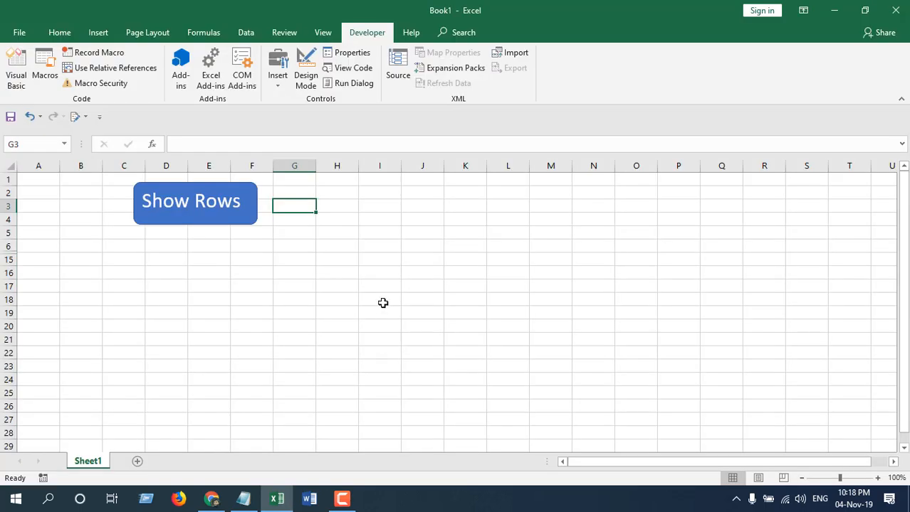
pyautogui.moveTo(134, 235)
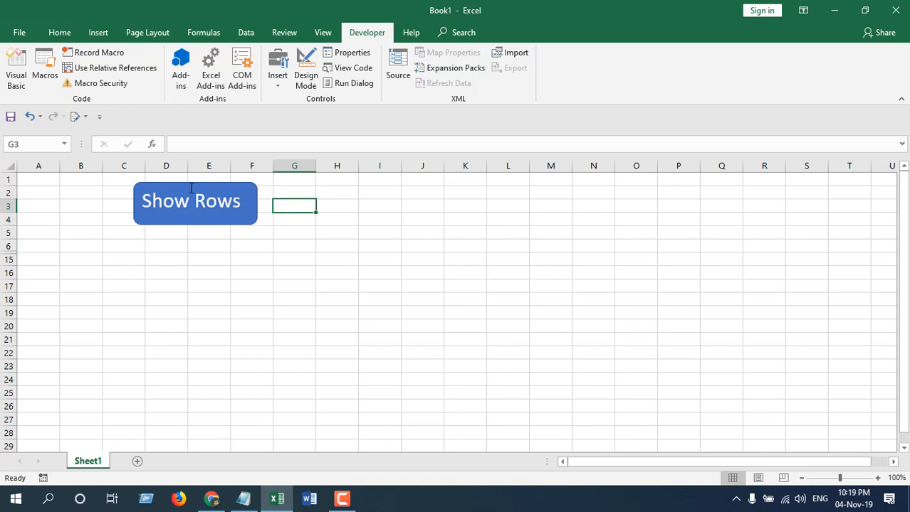
pyautogui.moveTo(119, 213)
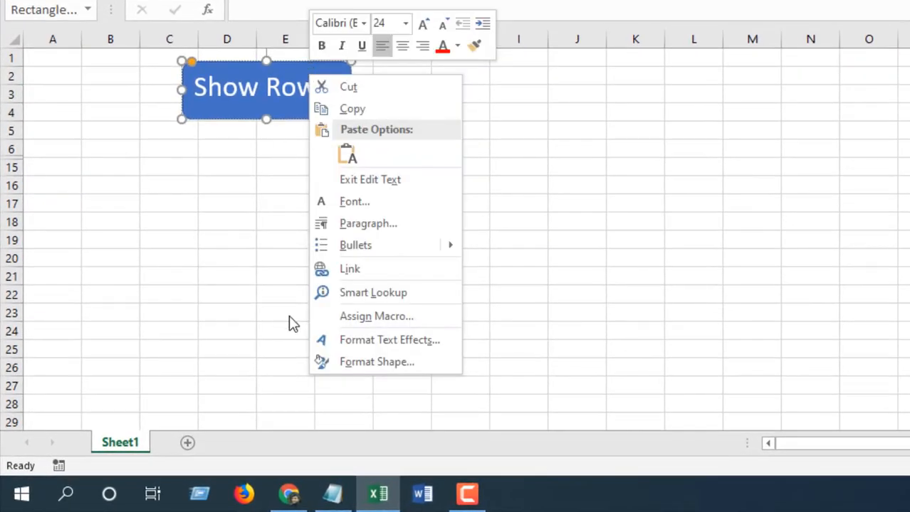
# Link the ShowRow macro to the Show Rows shape via Assign Macro.
pyautogui.click(376, 316)
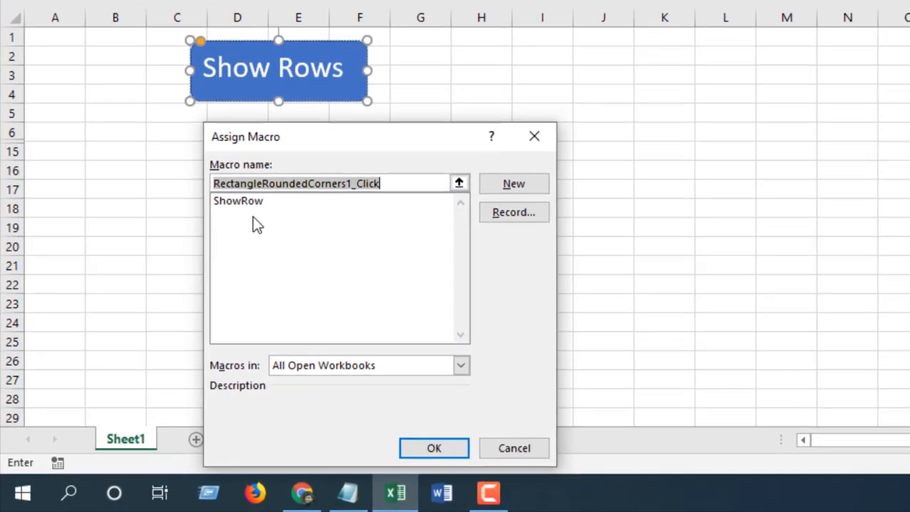
pyautogui.click(238, 201)
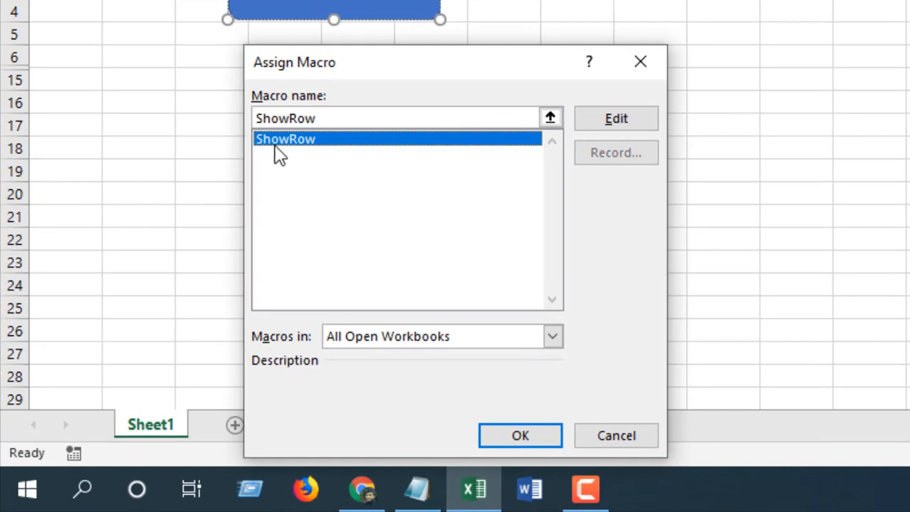
pyautogui.moveTo(523, 477)
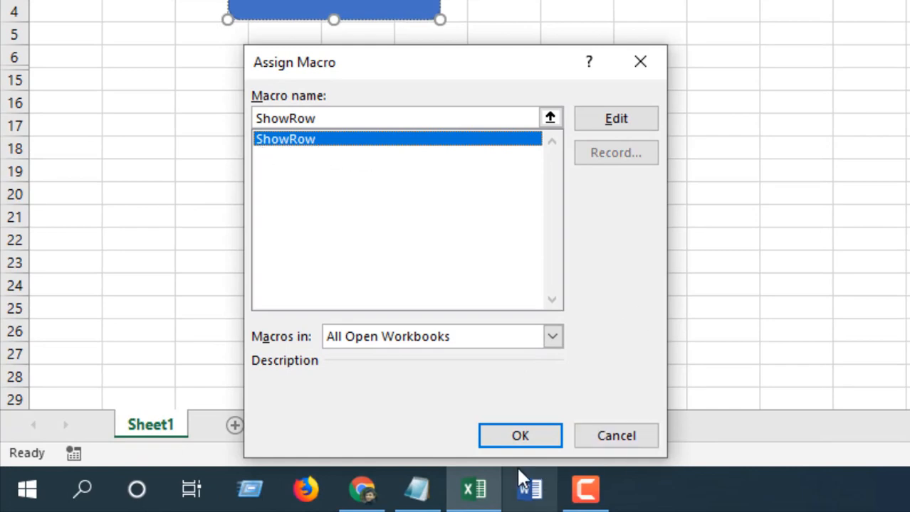
pyautogui.click(520, 436)
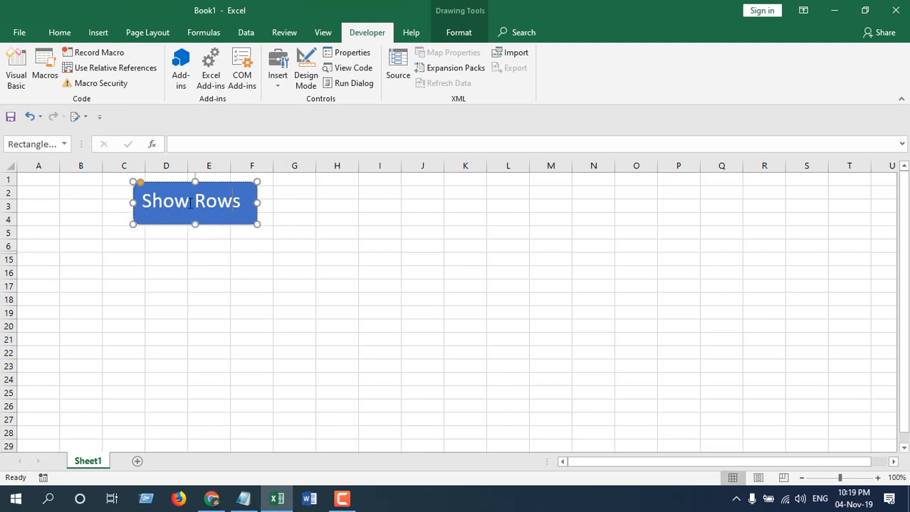
# Deselect the shape, run Show Rows to unhide row 12, then select B13.
pyautogui.click(337, 219)
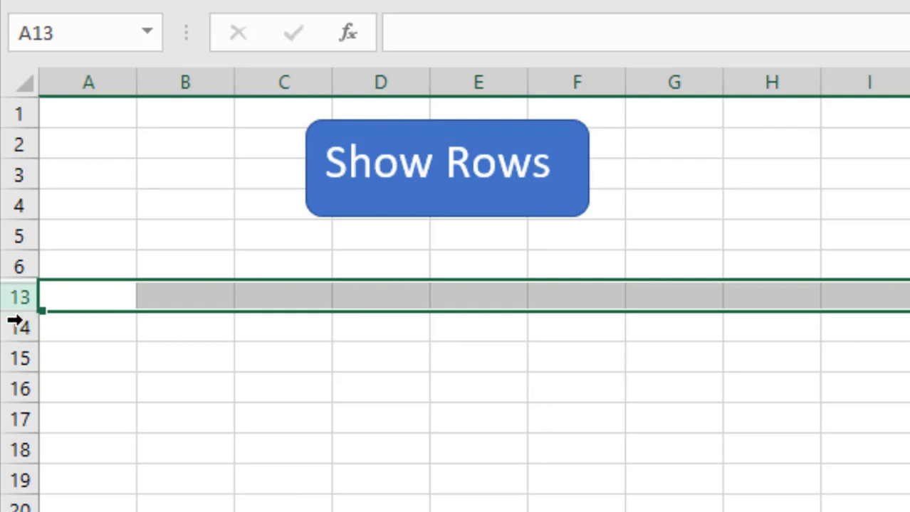
pyautogui.click(447, 168)
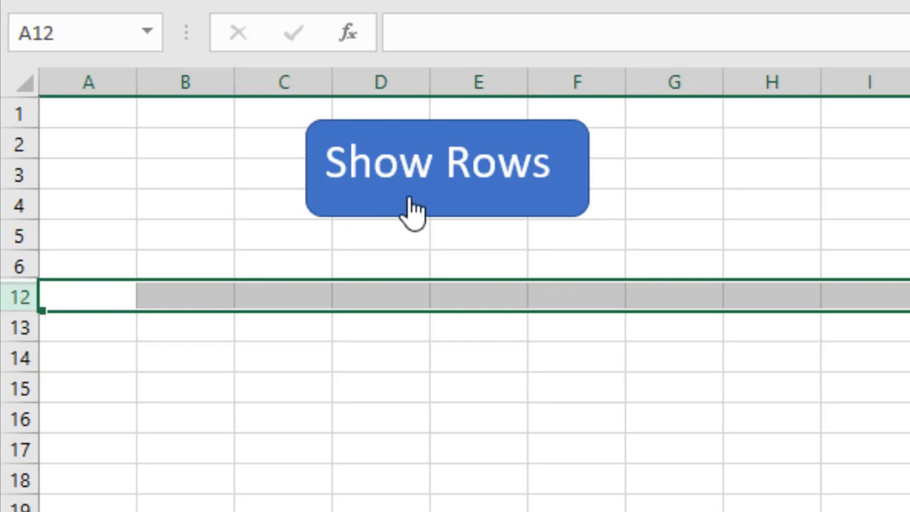
pyautogui.moveTo(192, 327)
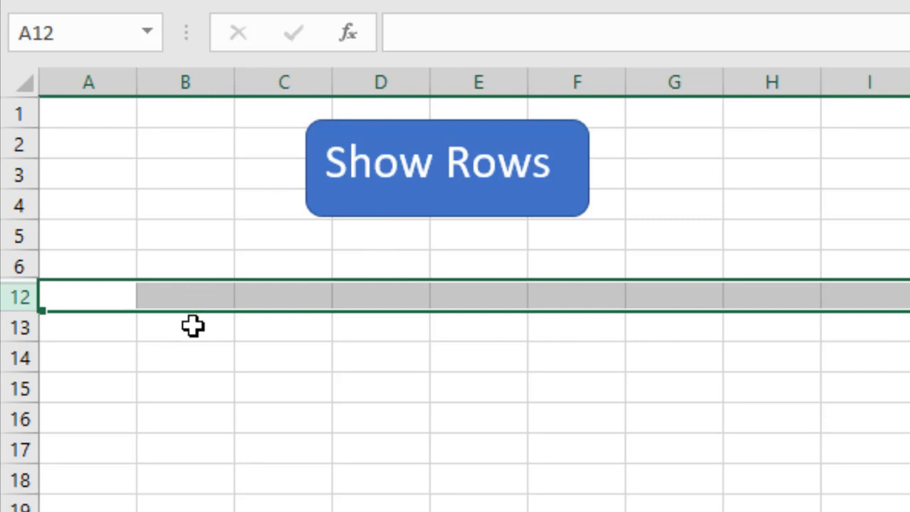
pyautogui.click(185, 327)
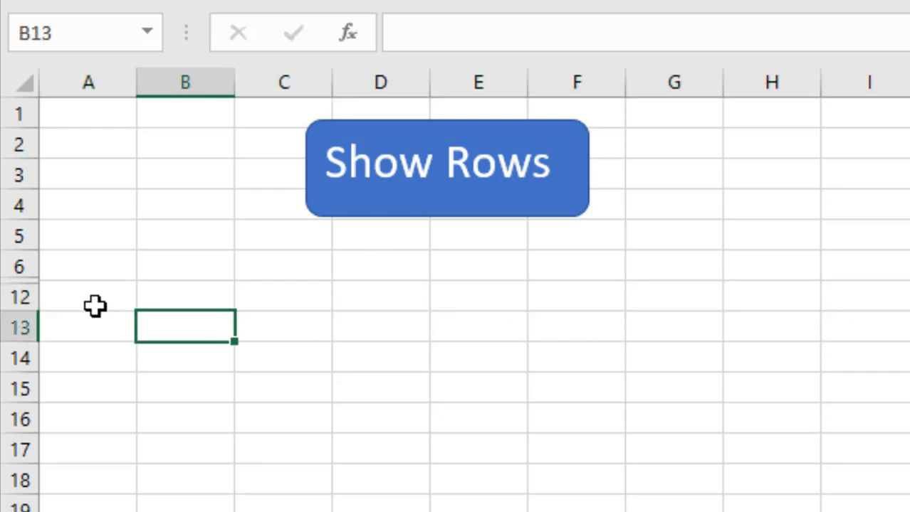
pyautogui.moveTo(176, 362)
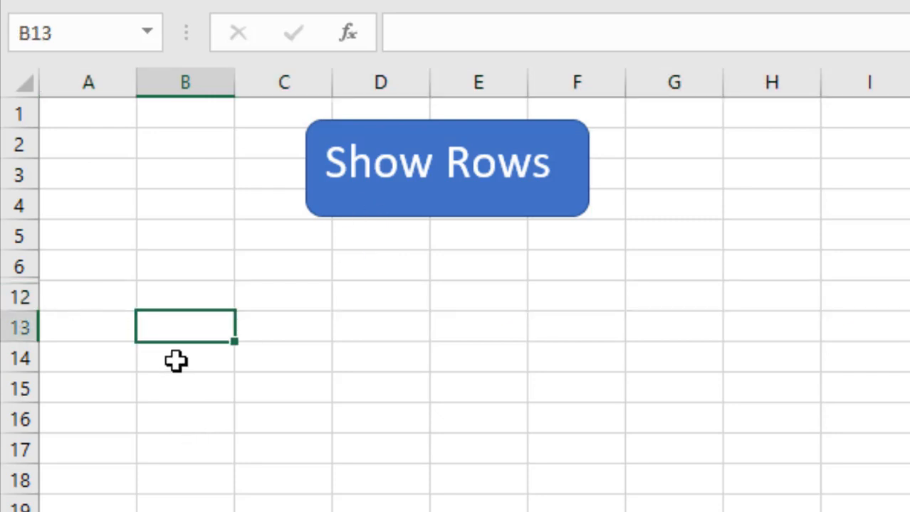
pyautogui.moveTo(174, 321)
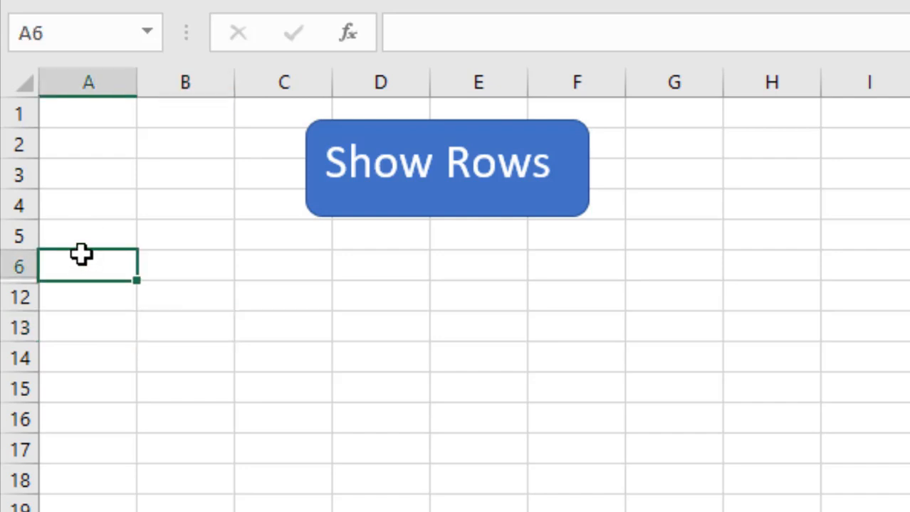
pyautogui.moveTo(62, 275)
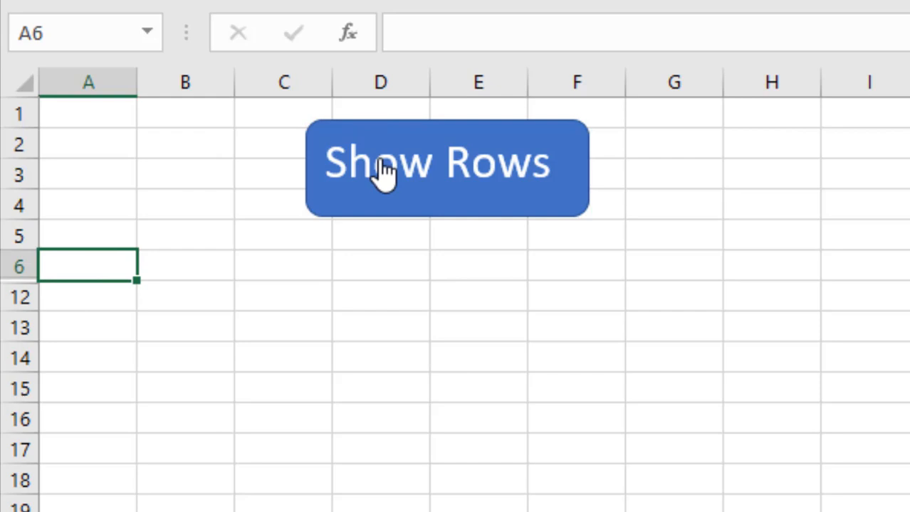
# Run Show Rows again to bring back hidden row 7 below row 6.
pyautogui.click(447, 167)
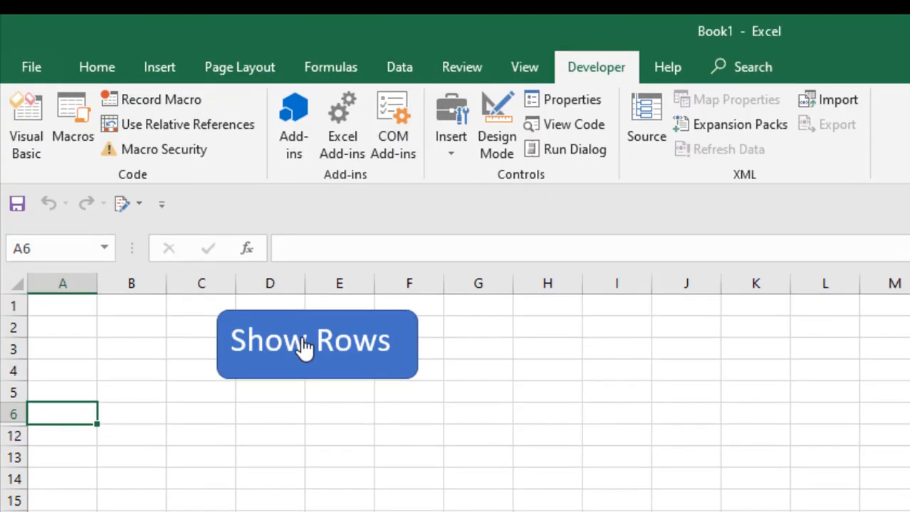
pyautogui.click(316, 344)
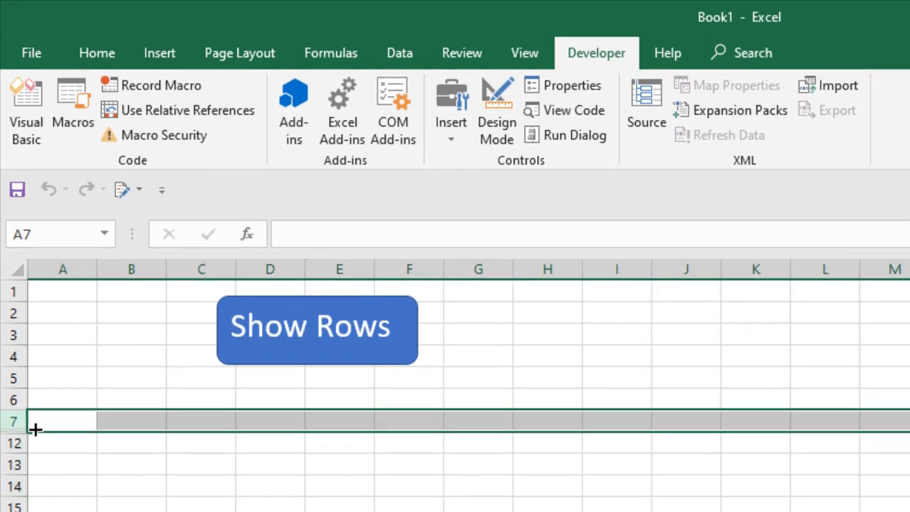